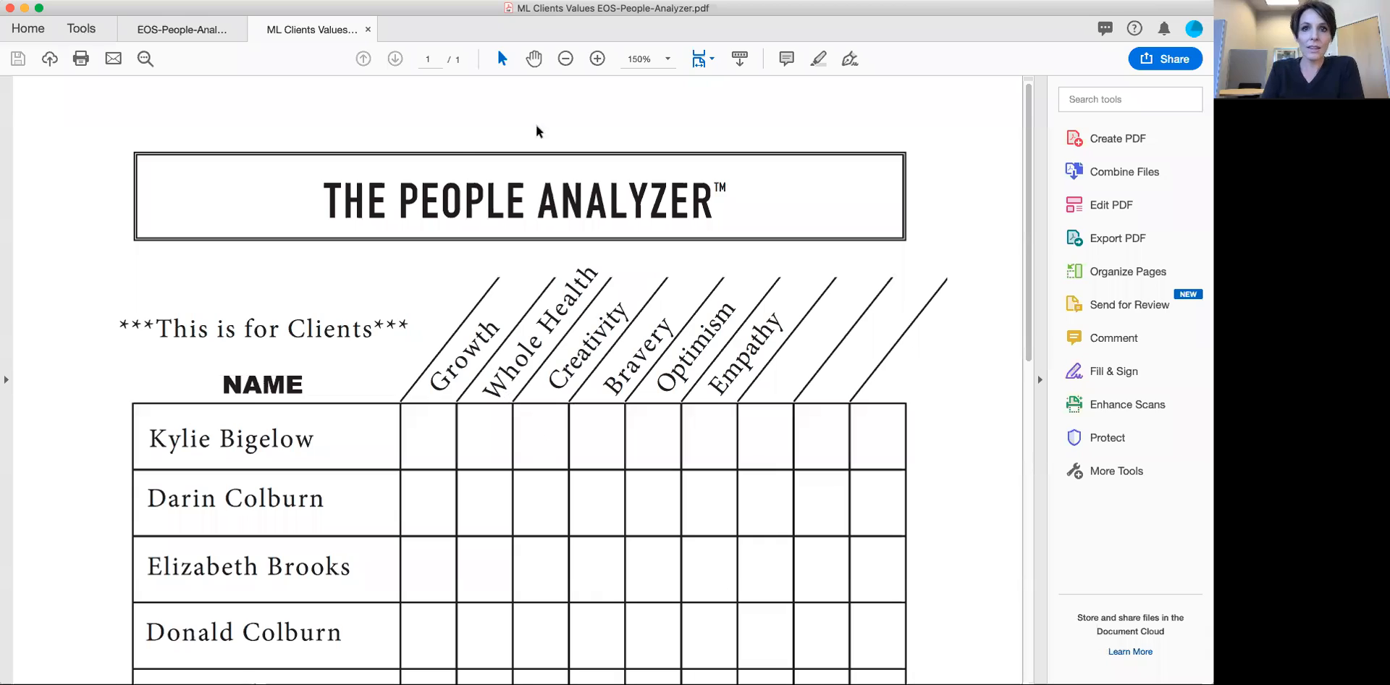
Switch to the EOS-People-Analyzer tab and scroll through the blank template's empty columns
left_click(182, 29)
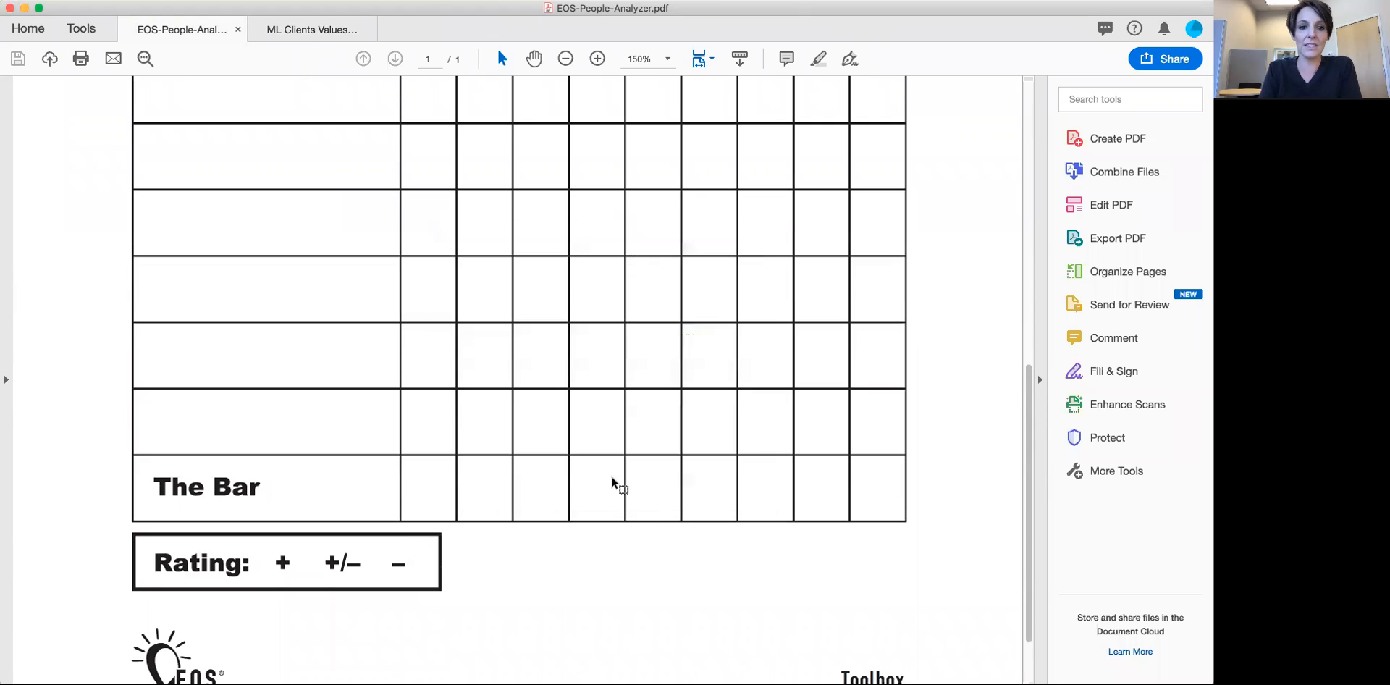
scroll("down", 3)
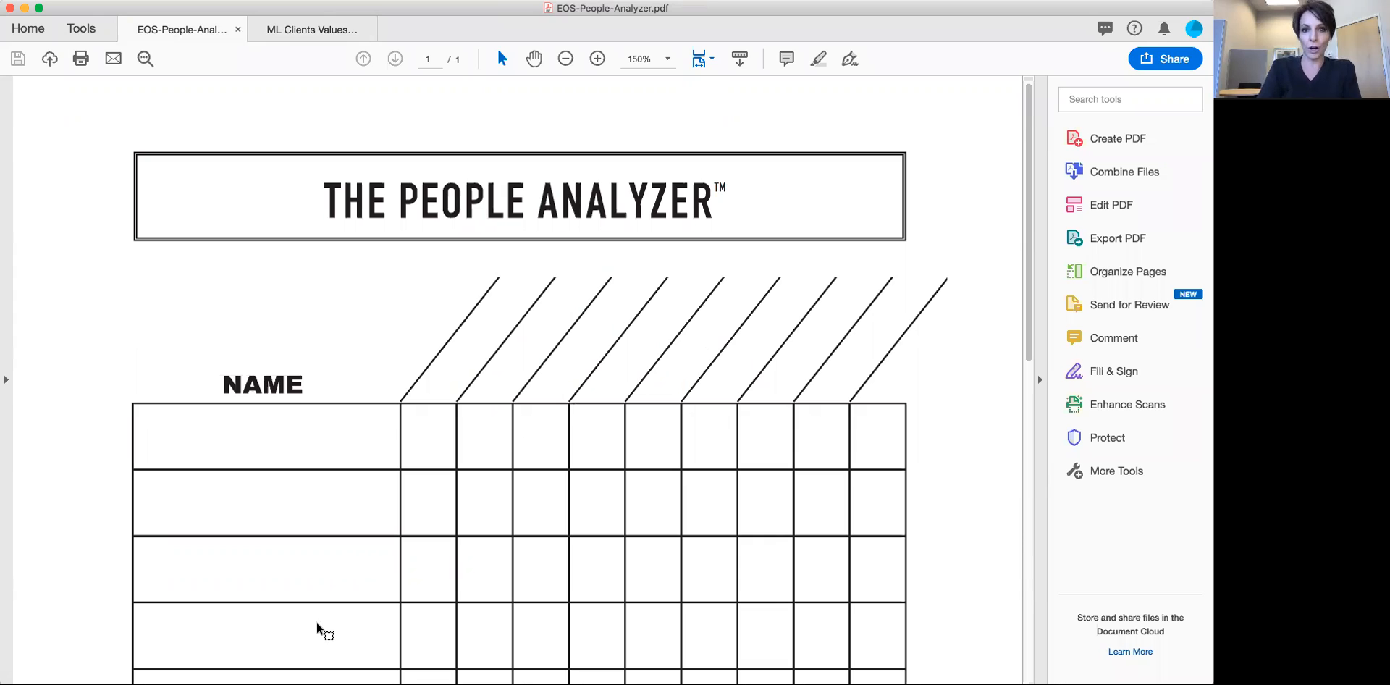
mouse_move(532, 549)
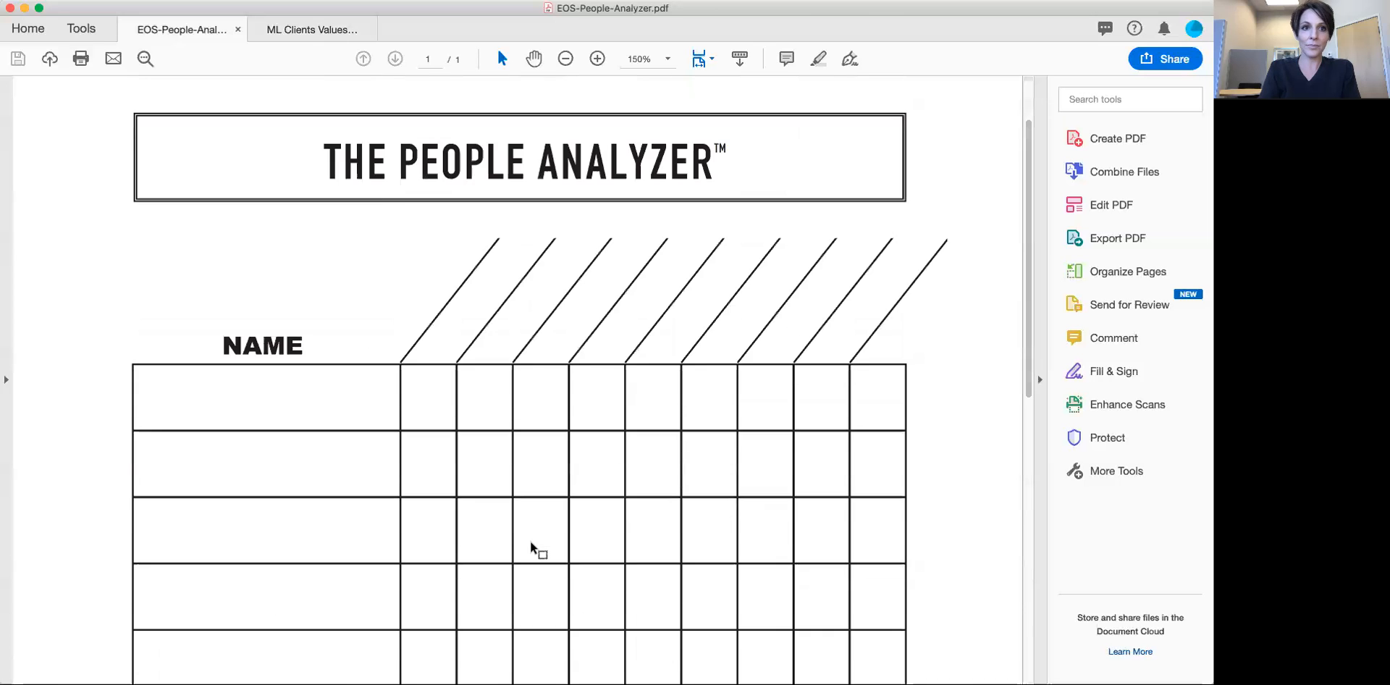
Switch to the ML Clients Values tab and scroll through the named rows to The Bar and back
left_click(311, 29)
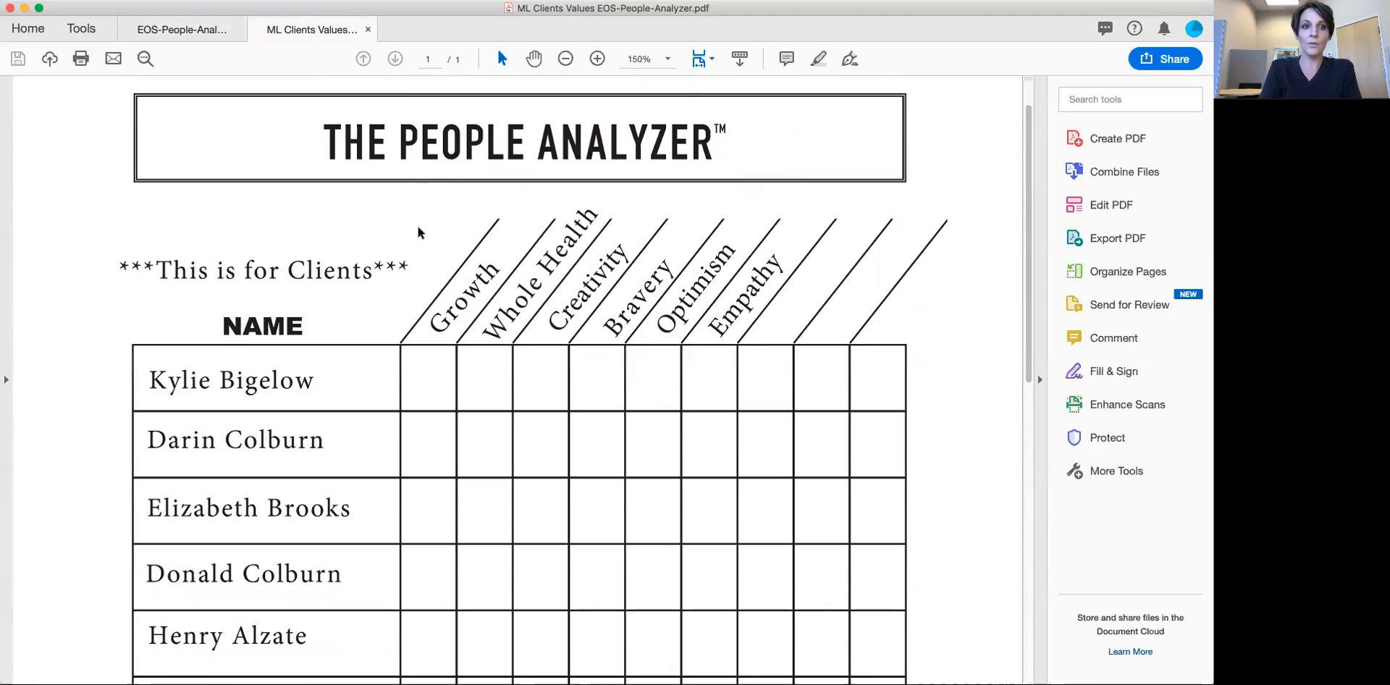
scroll("down", 3)
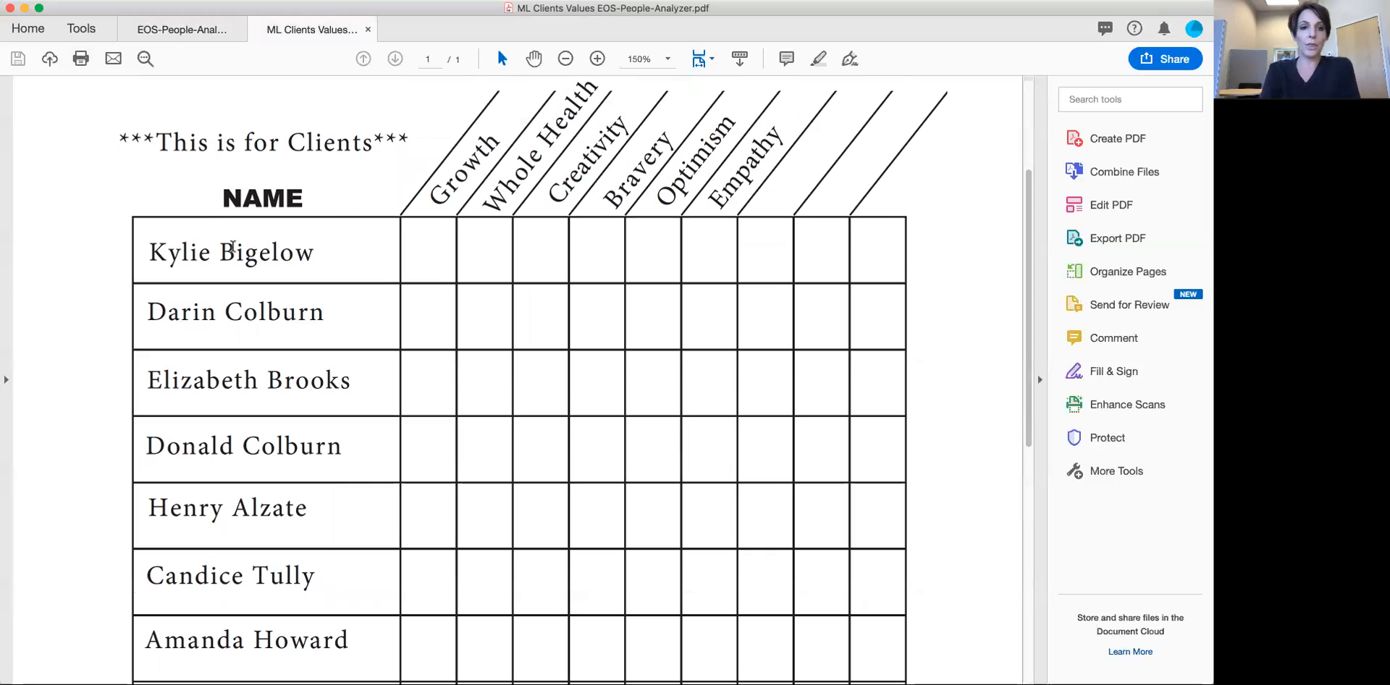
scroll("down", 3)
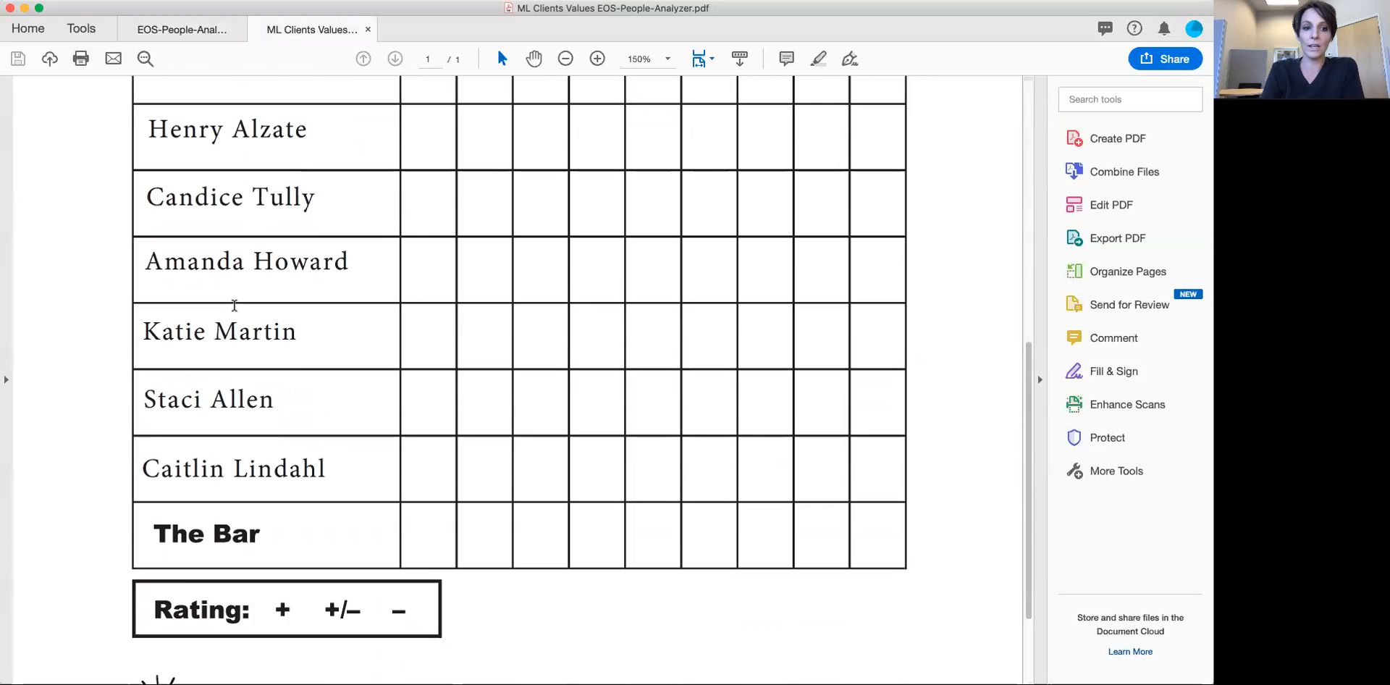
scroll("up", 3)
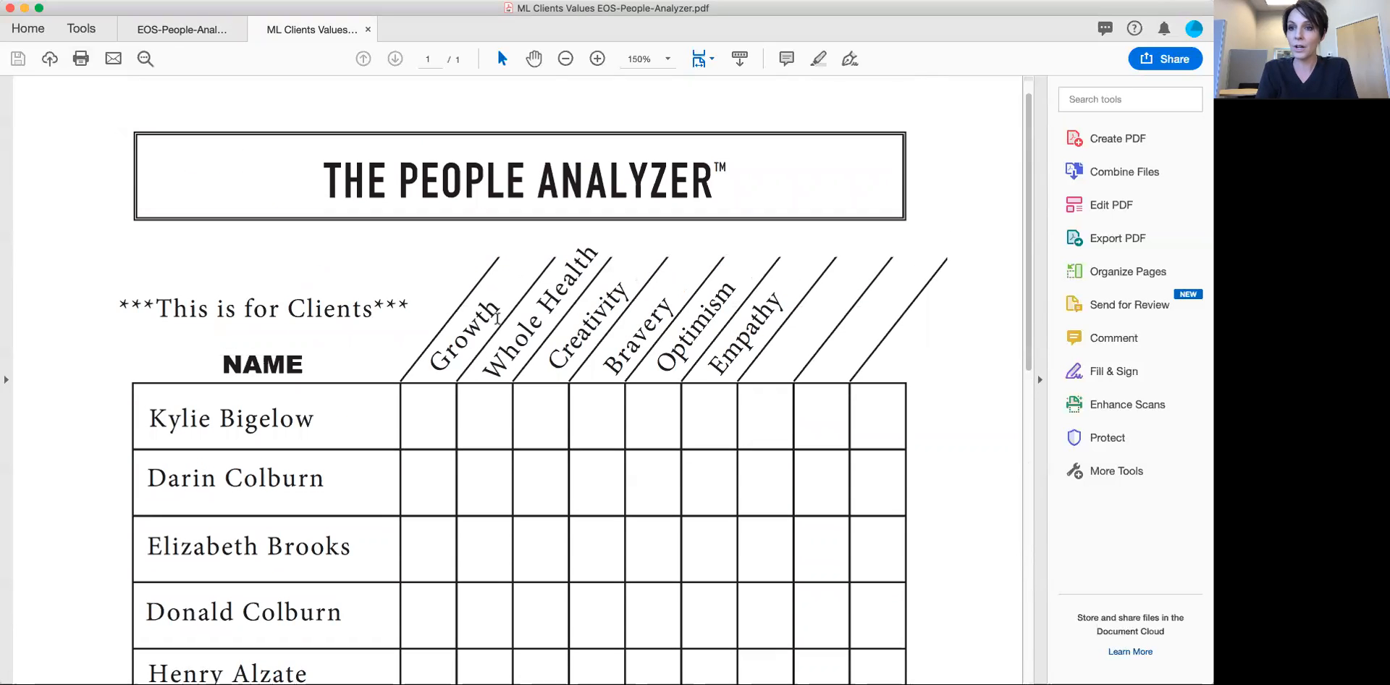
scroll("down", 3)
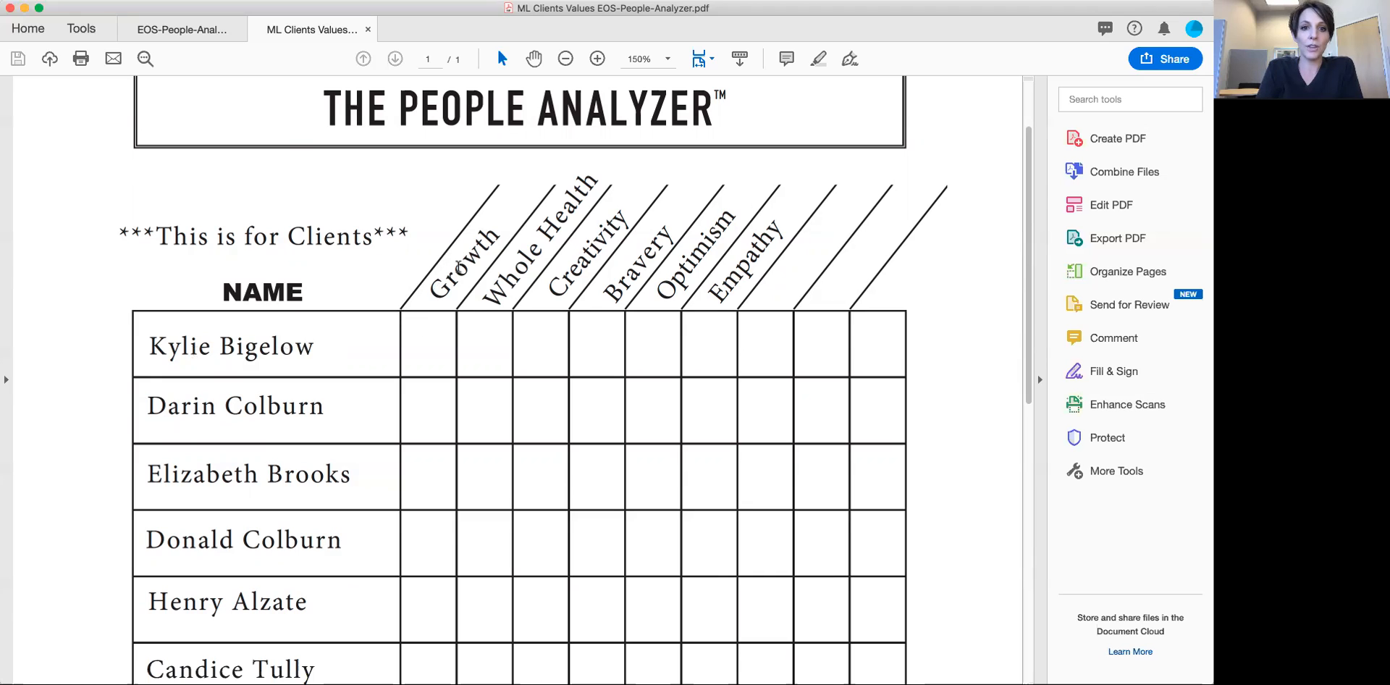
mouse_move(497, 329)
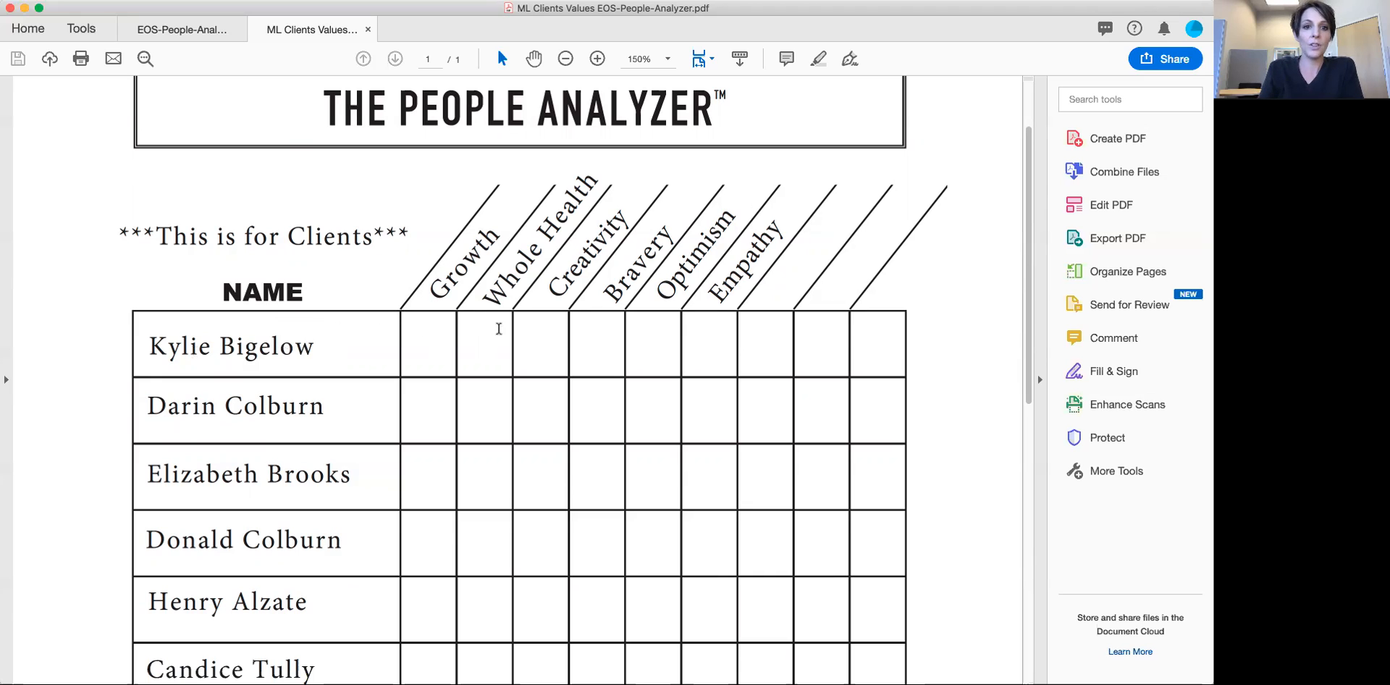
mouse_move(441, 305)
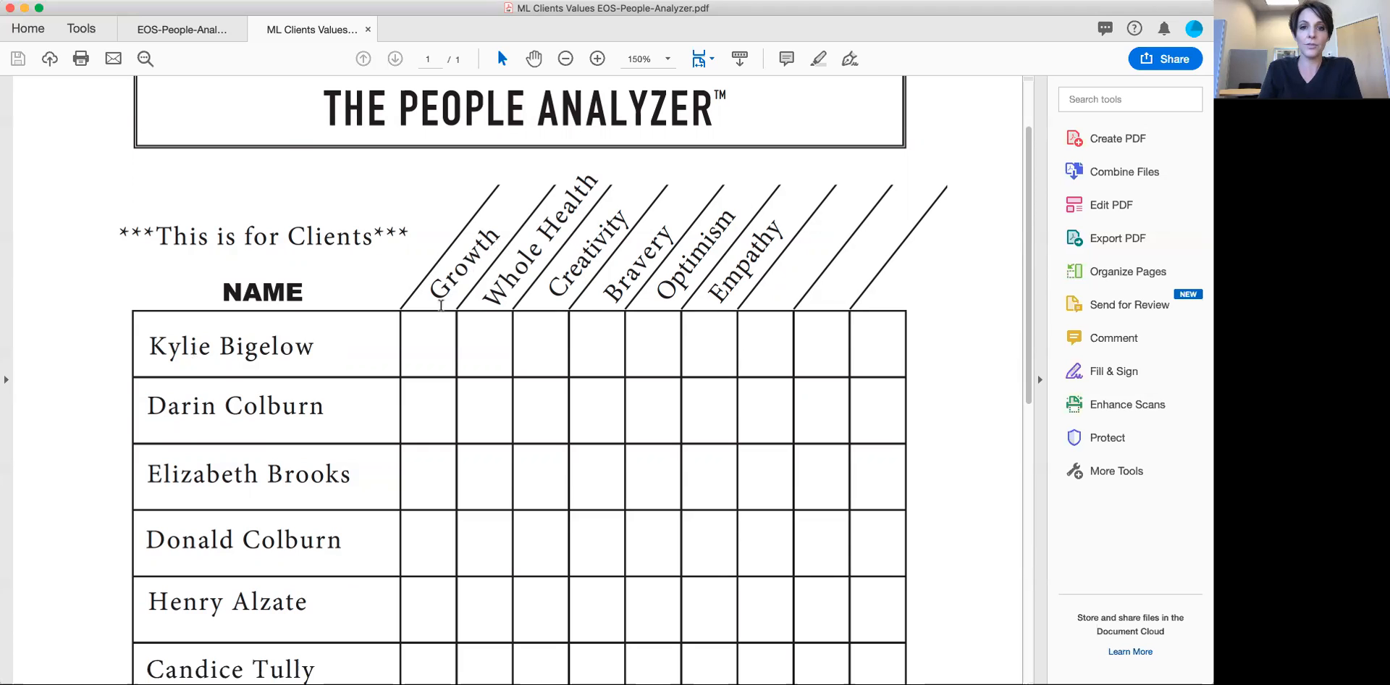
mouse_move(598, 285)
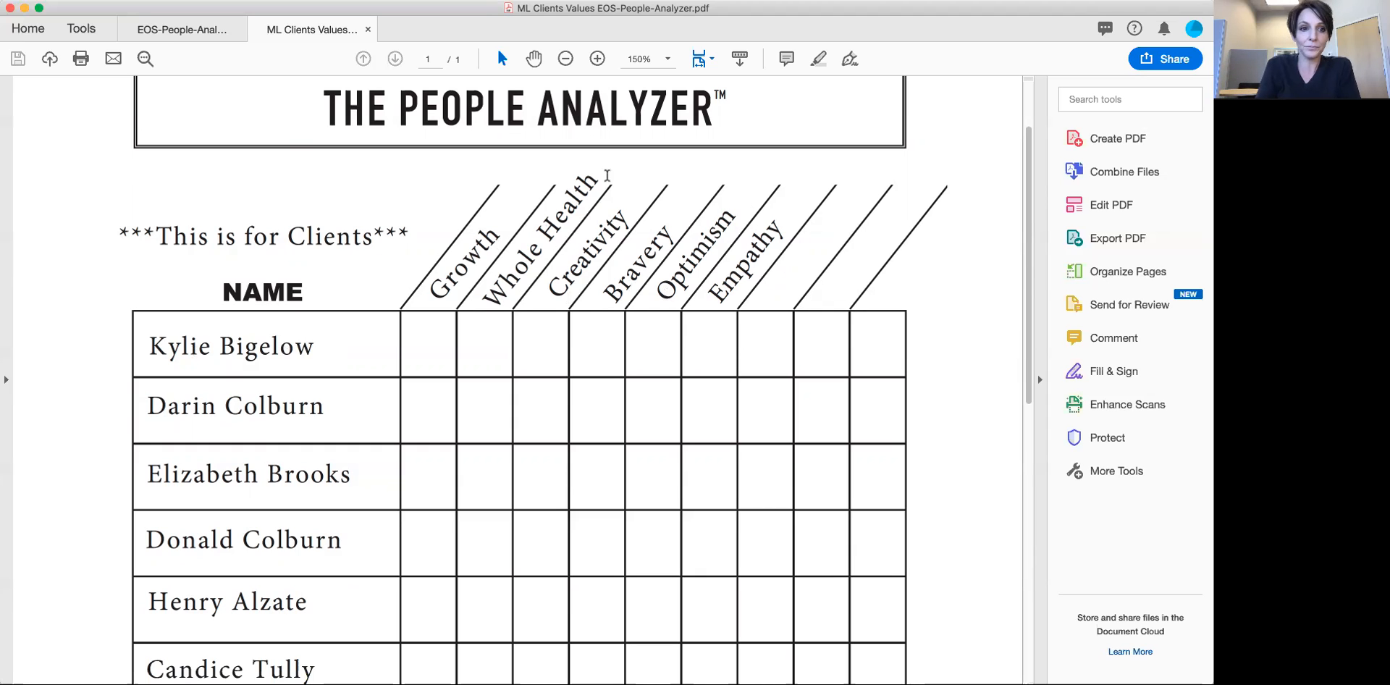
scroll("down", 3)
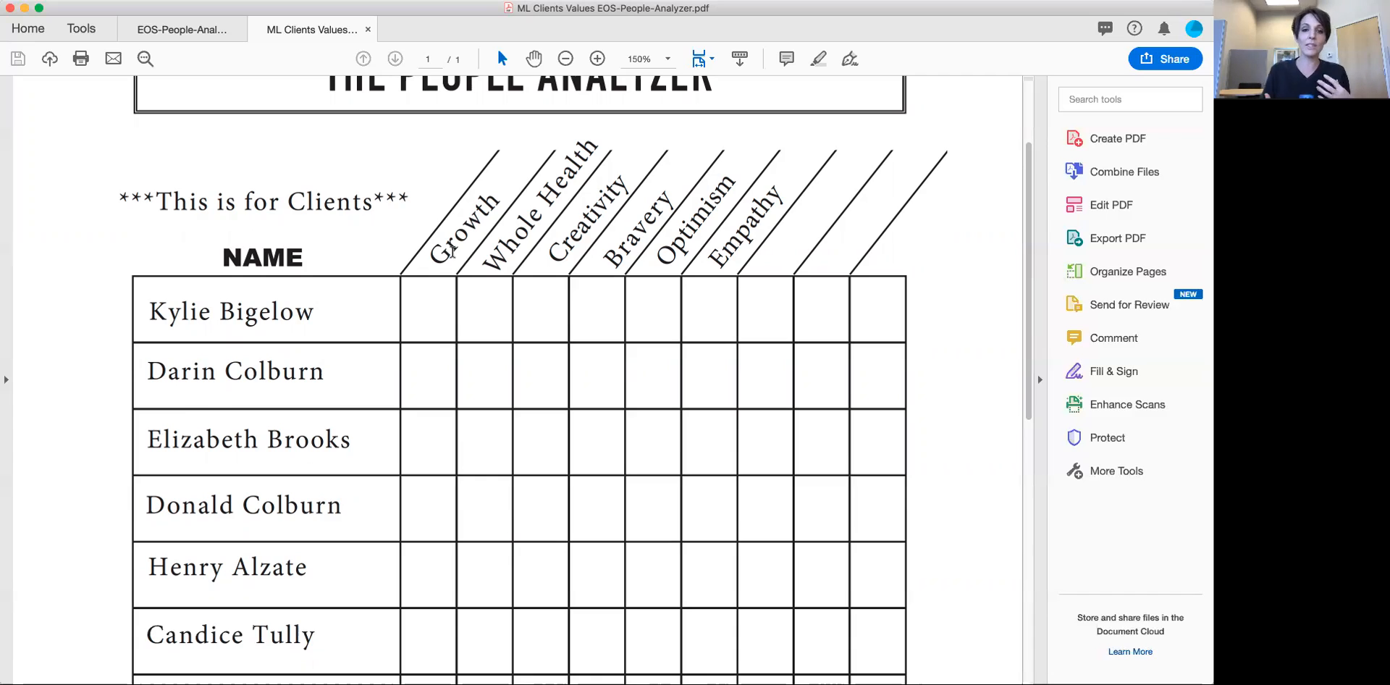
mouse_move(407, 345)
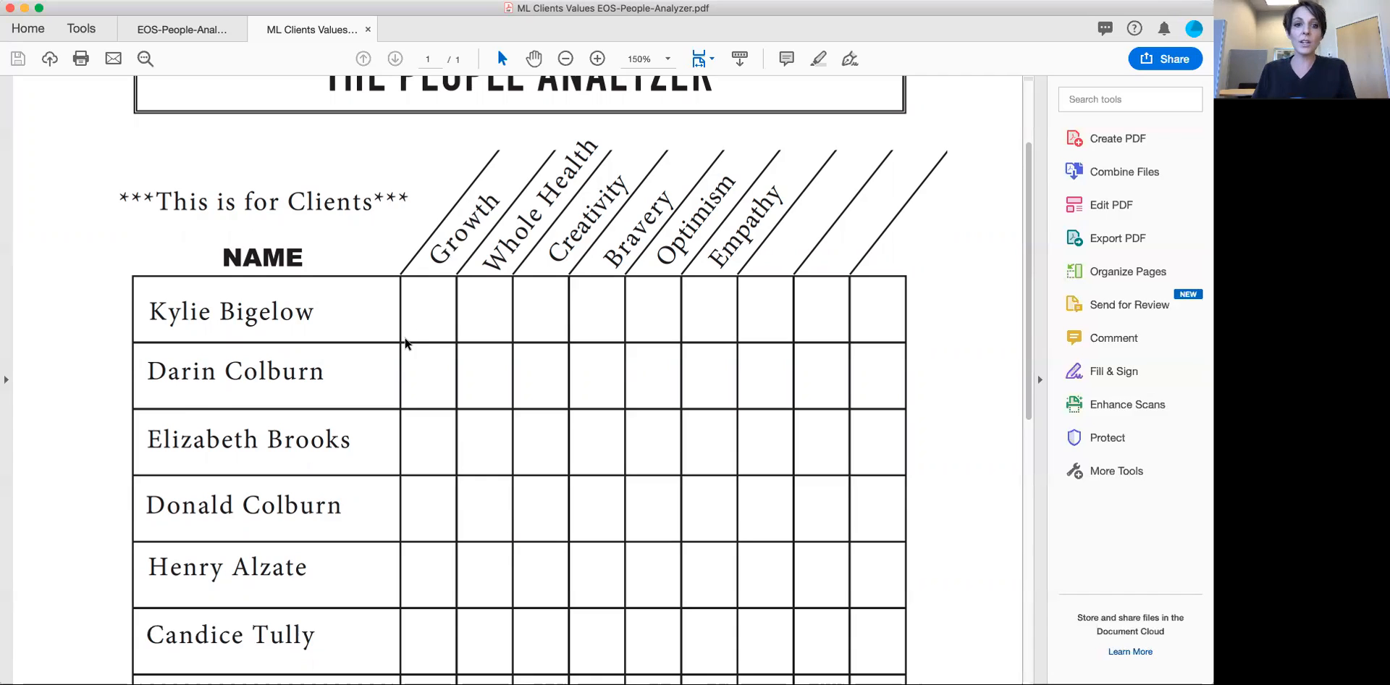
mouse_move(461, 317)
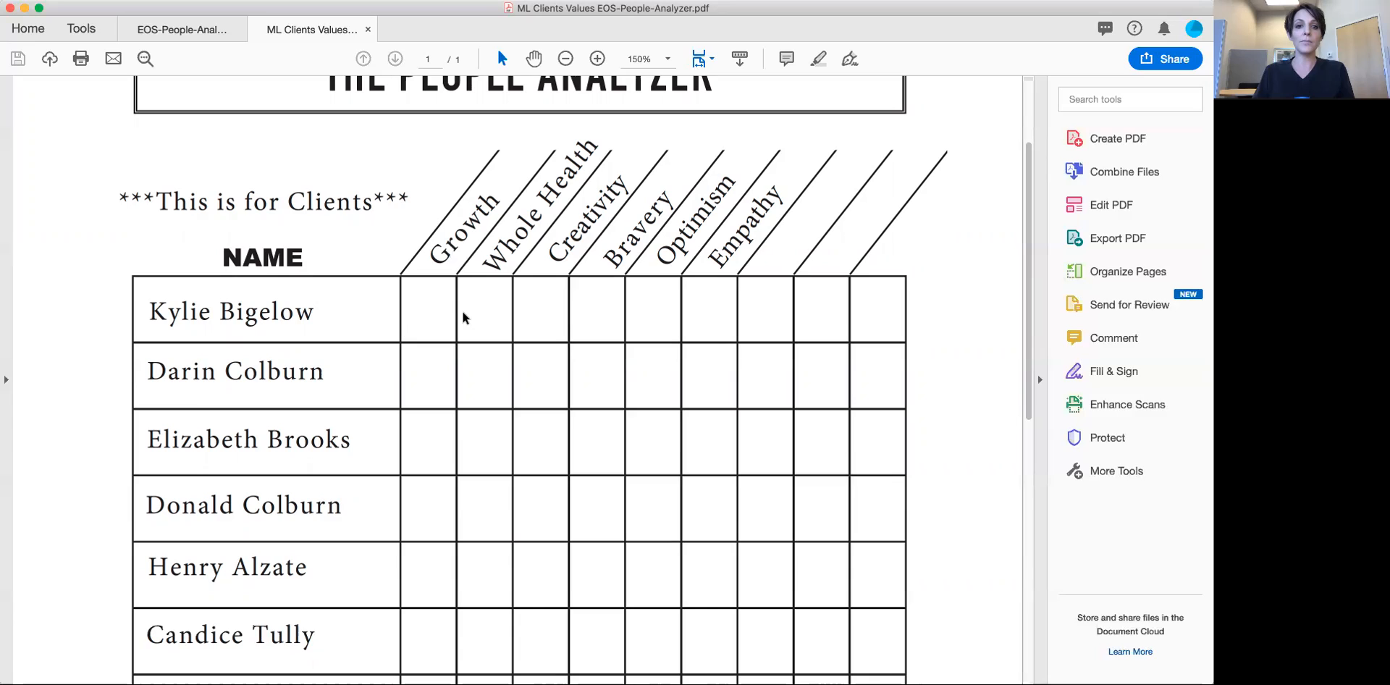
mouse_move(547, 300)
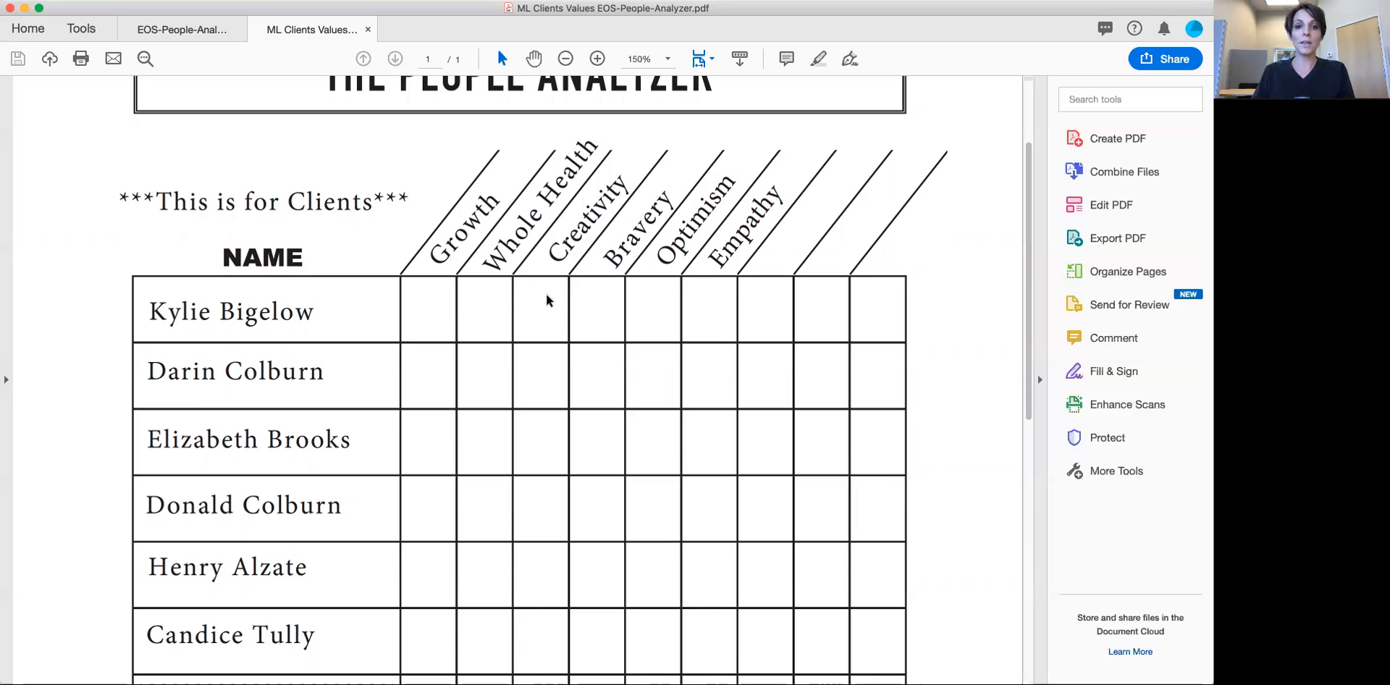
mouse_move(738, 327)
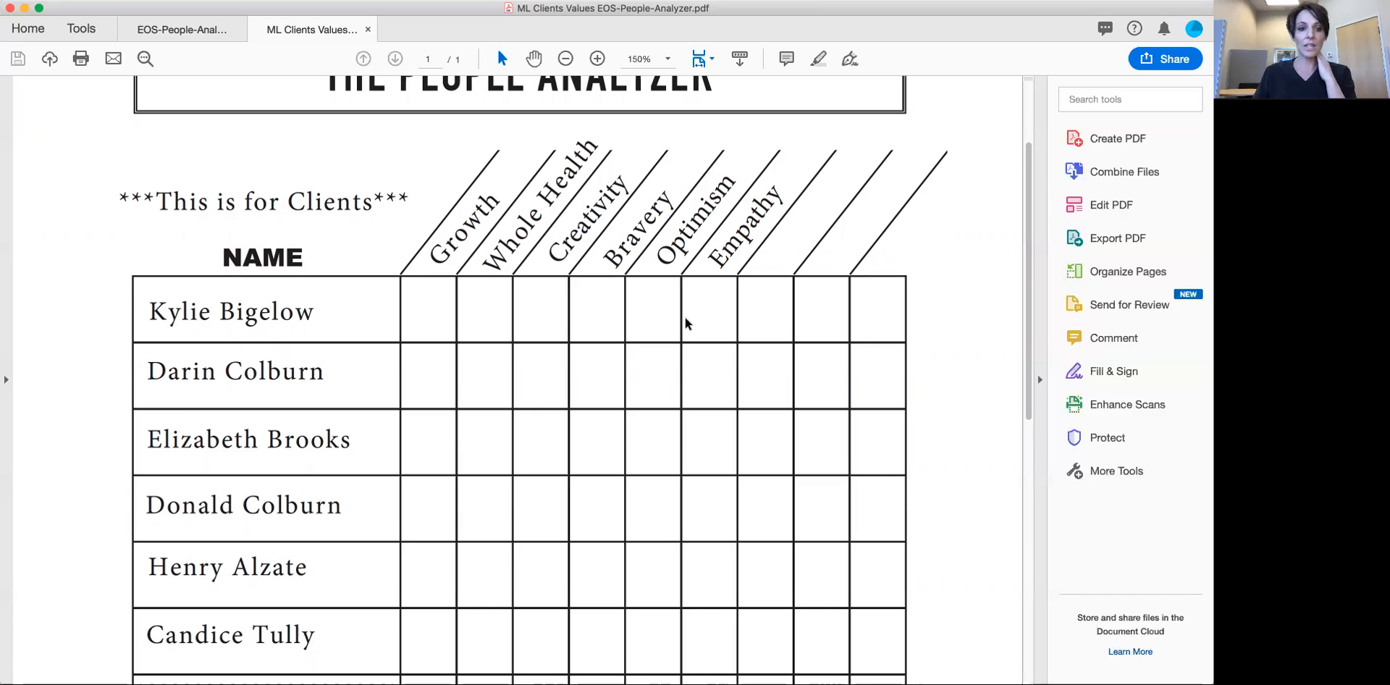
scroll("down", 3)
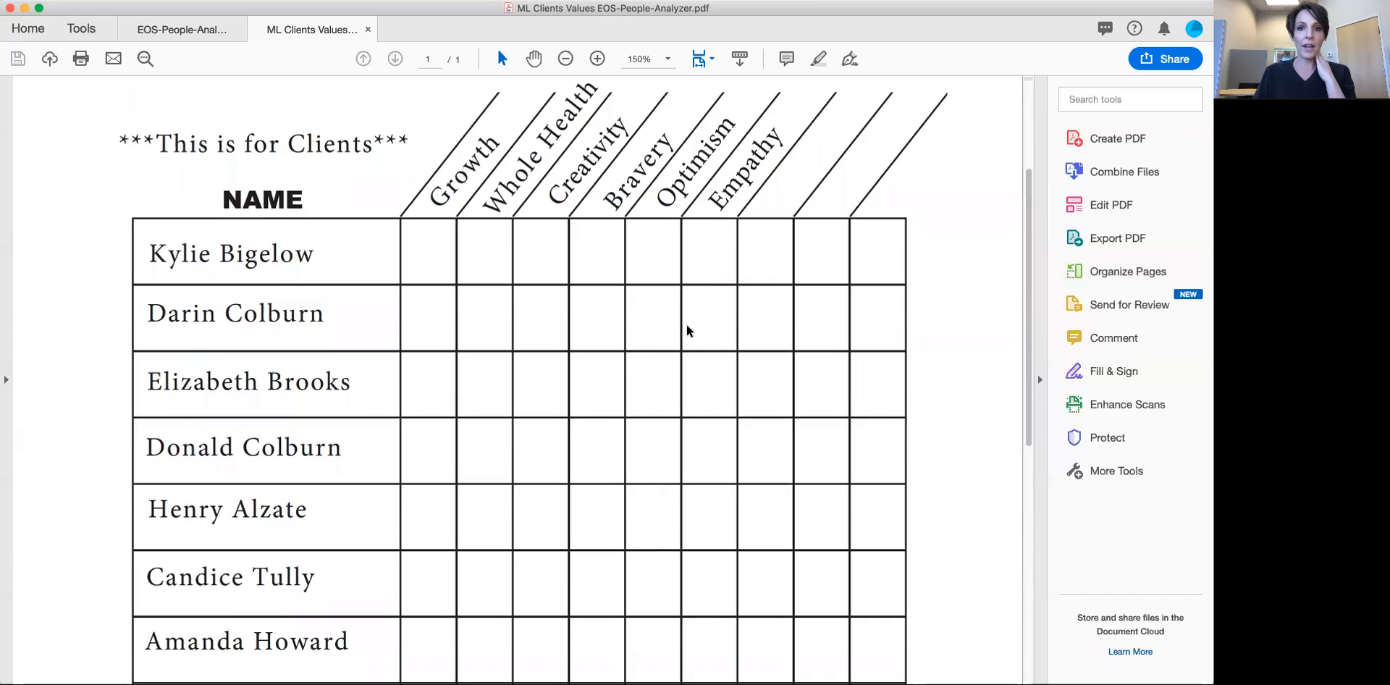
scroll("down", 3)
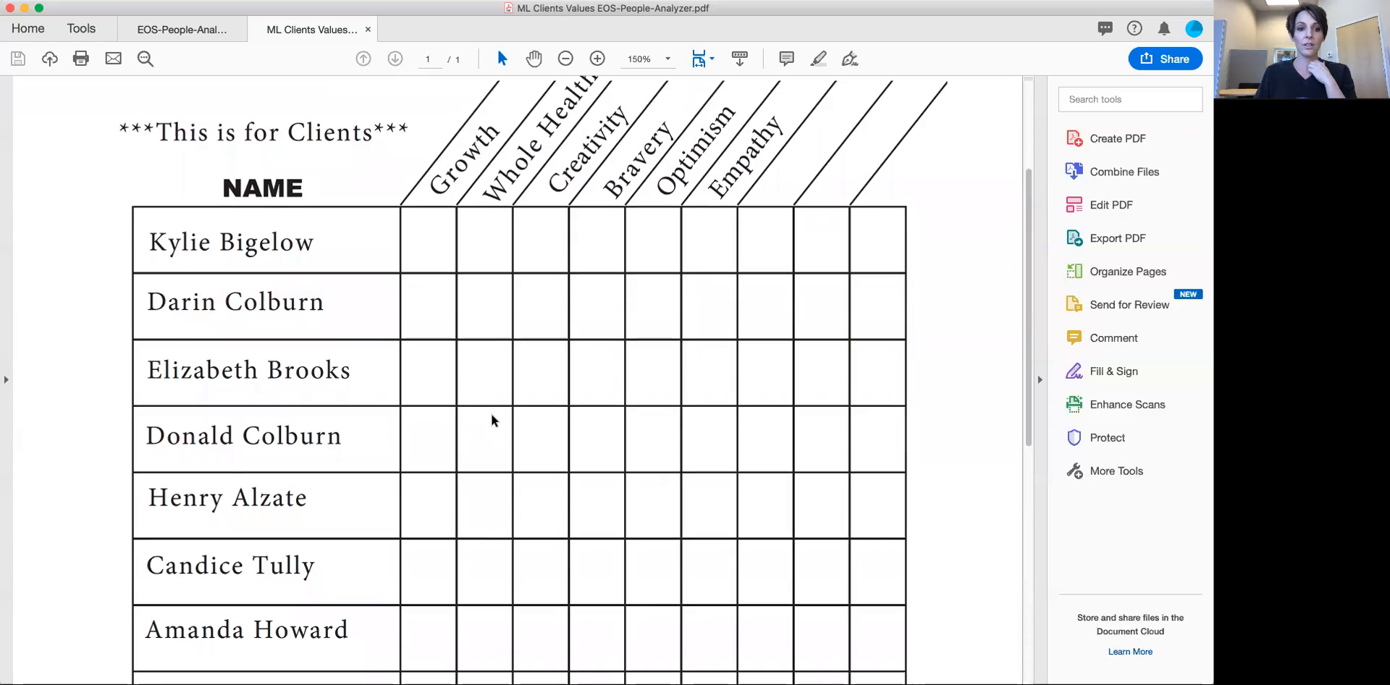
scroll("down", 3)
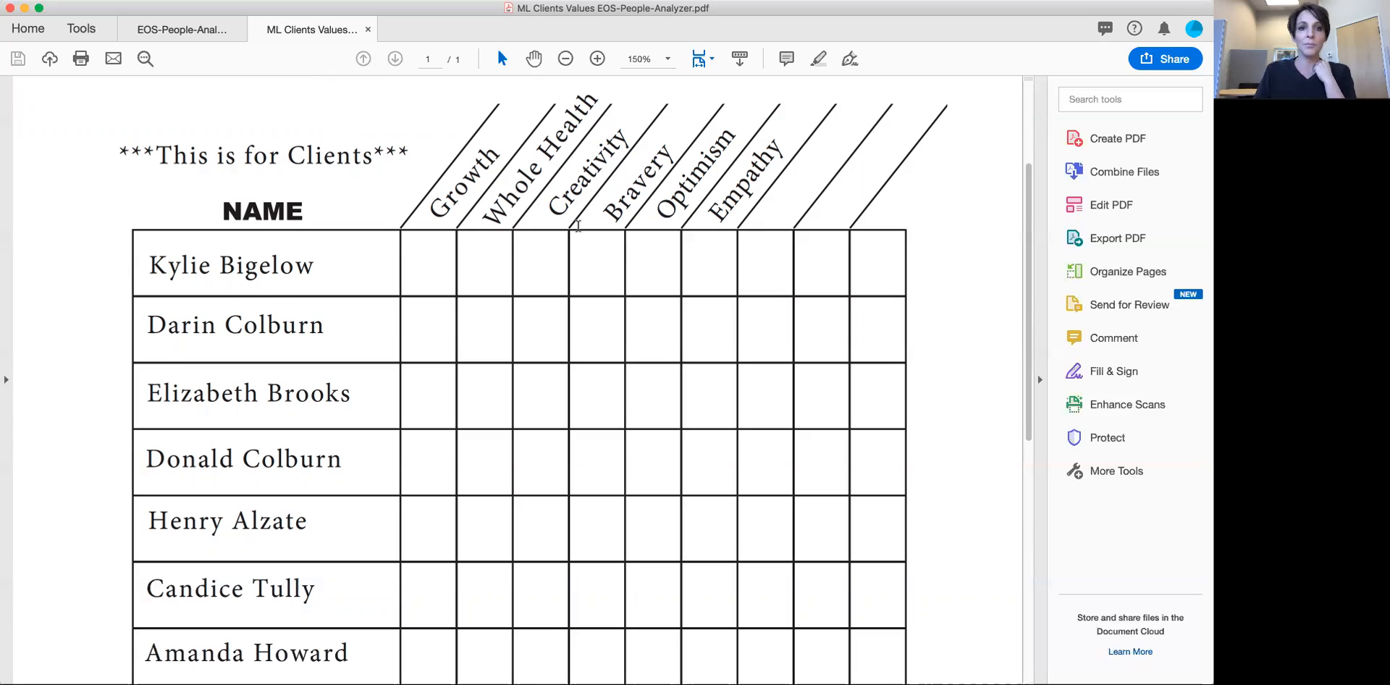
mouse_move(584, 276)
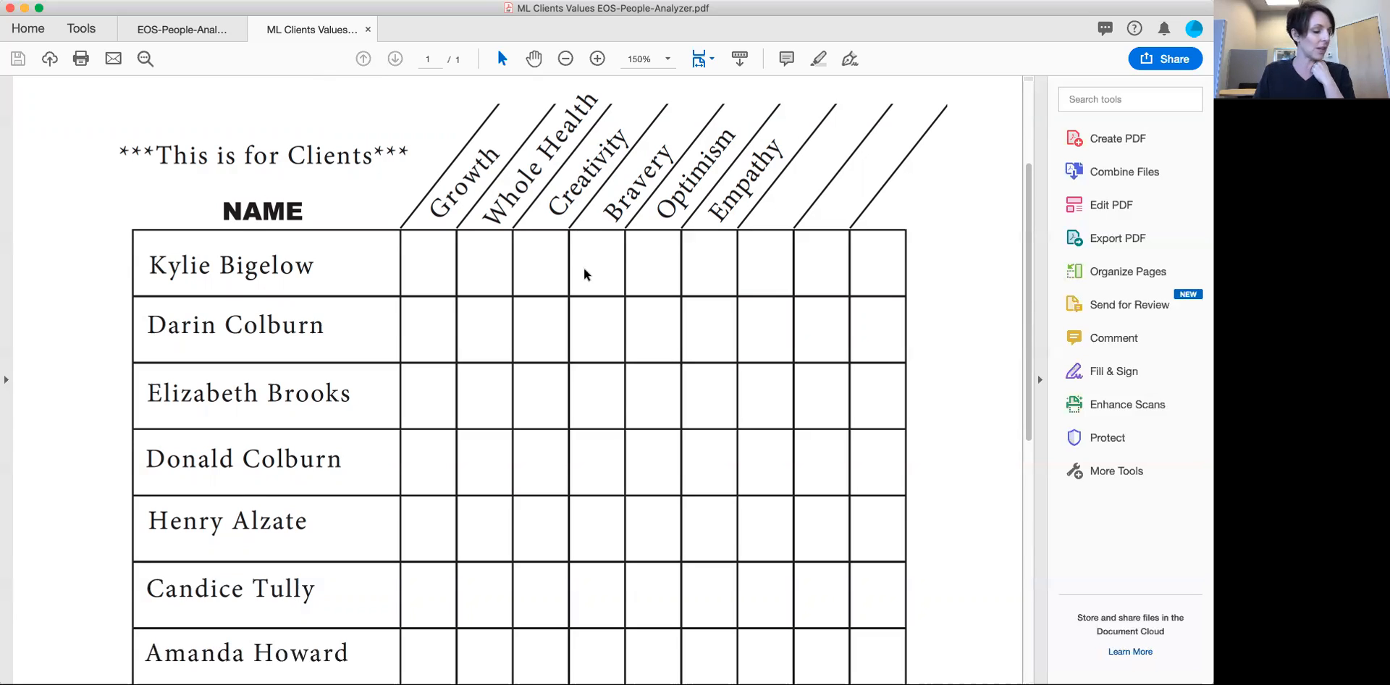
mouse_move(832, 285)
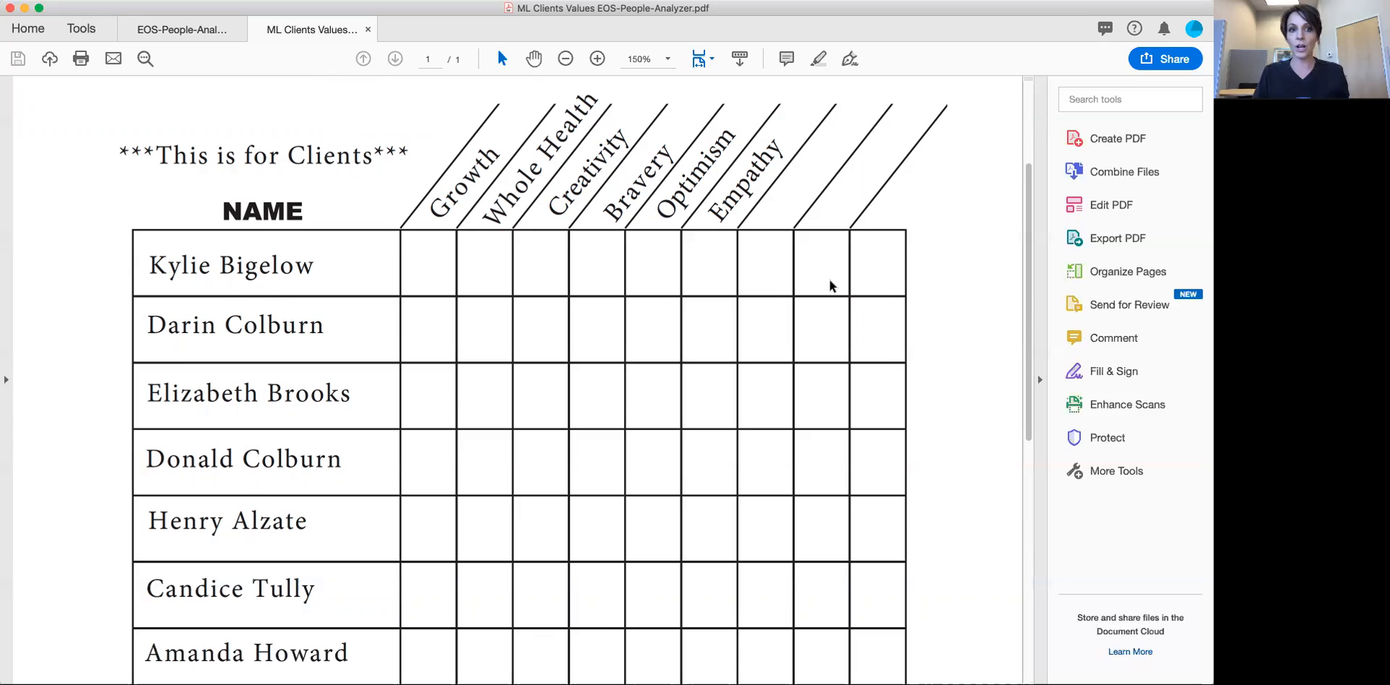
mouse_move(808, 287)
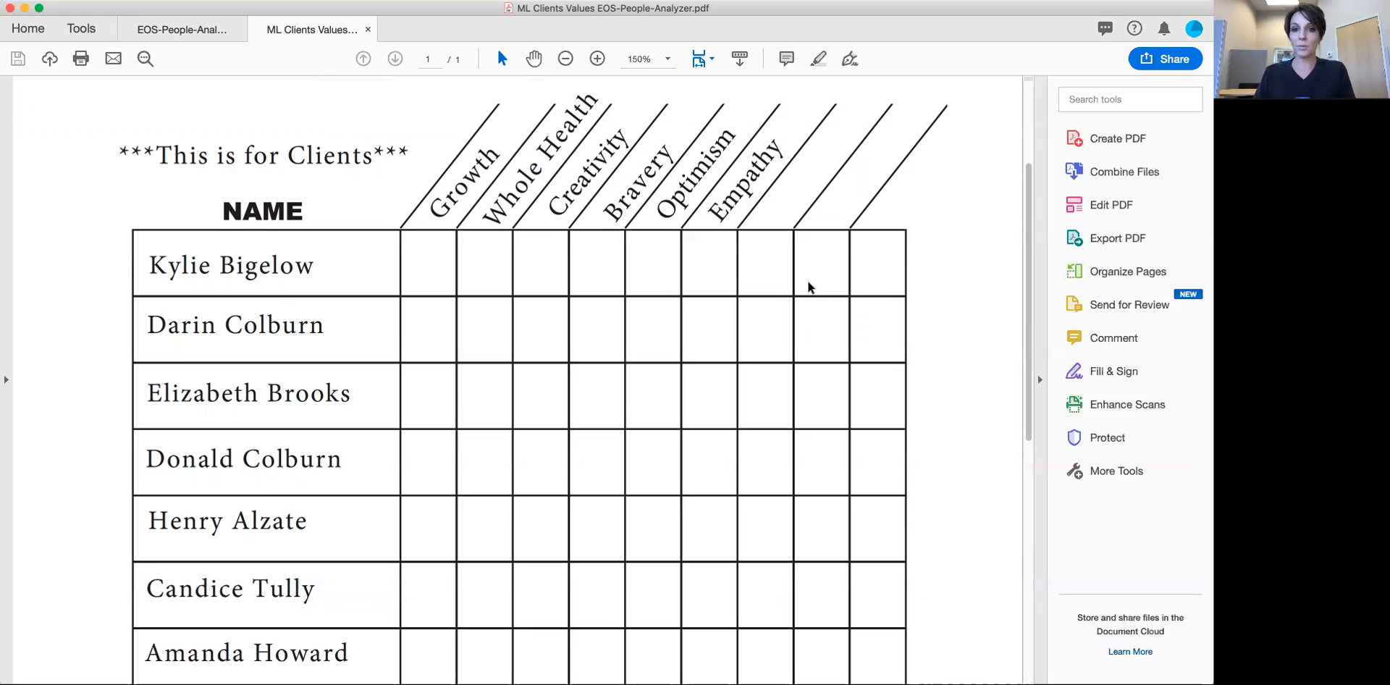
mouse_move(795, 288)
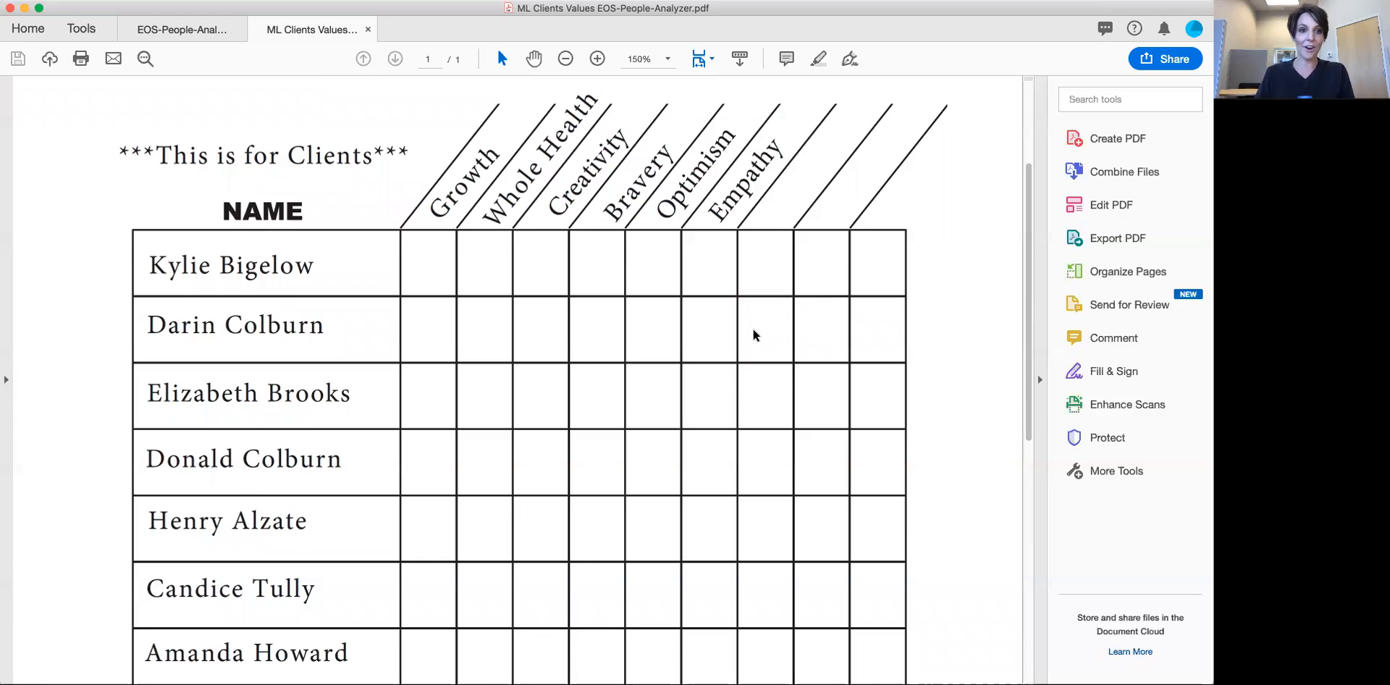
mouse_move(718, 388)
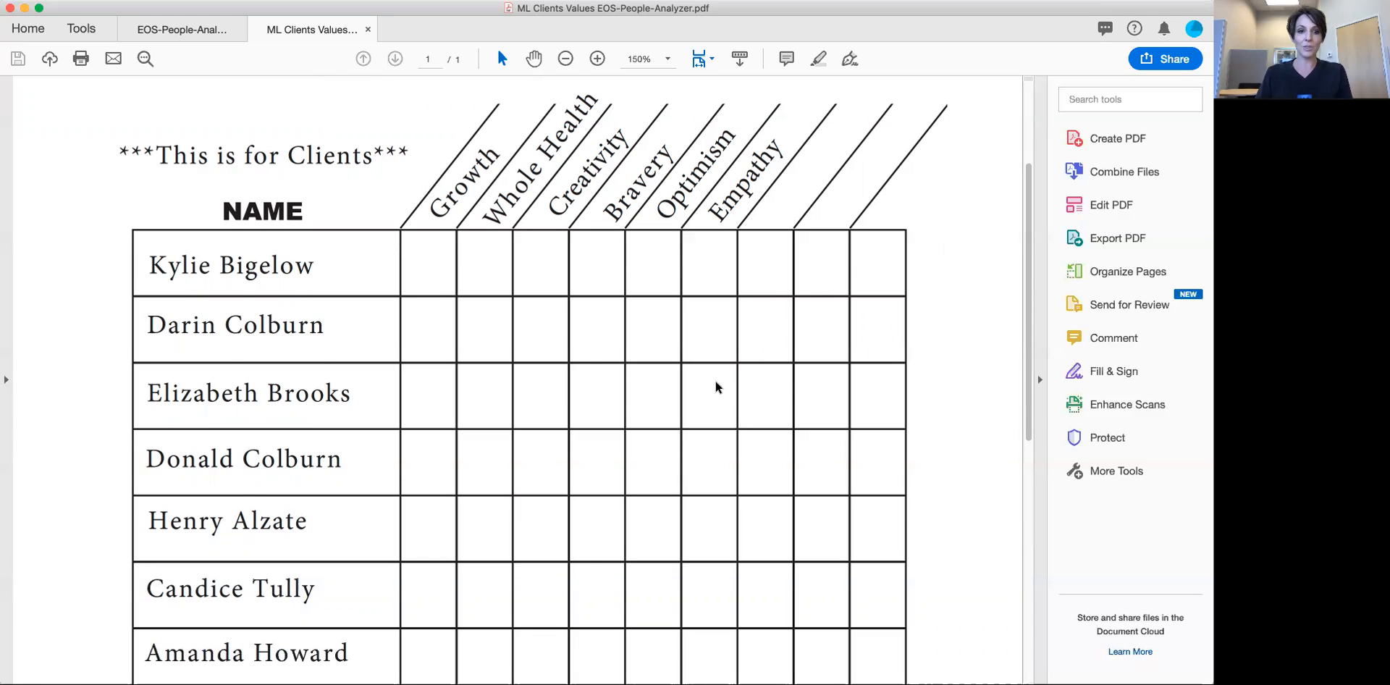